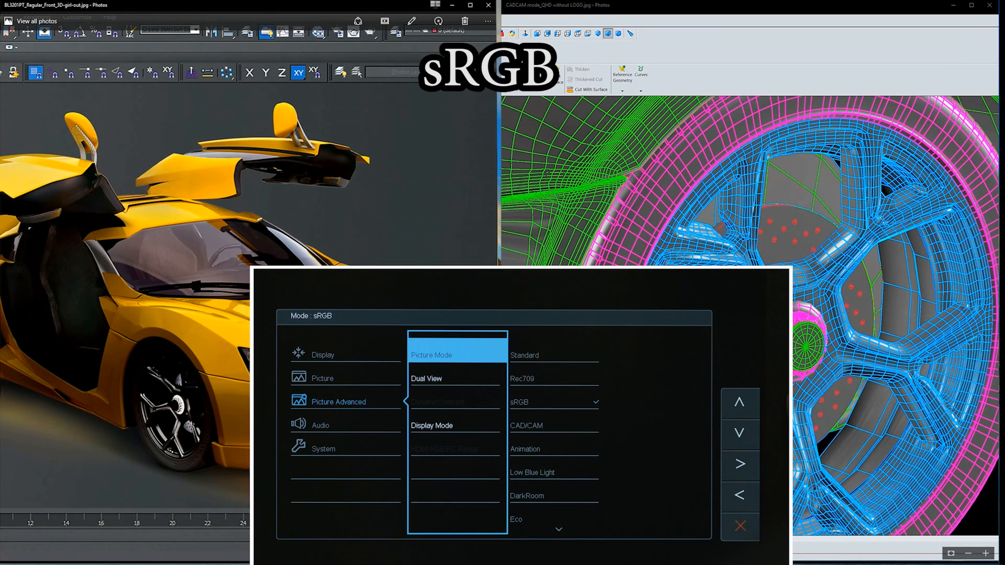
Highlight Dual View in Picture Advanced and reveal its picture-mode list showing sRGB
left_click(455, 378)
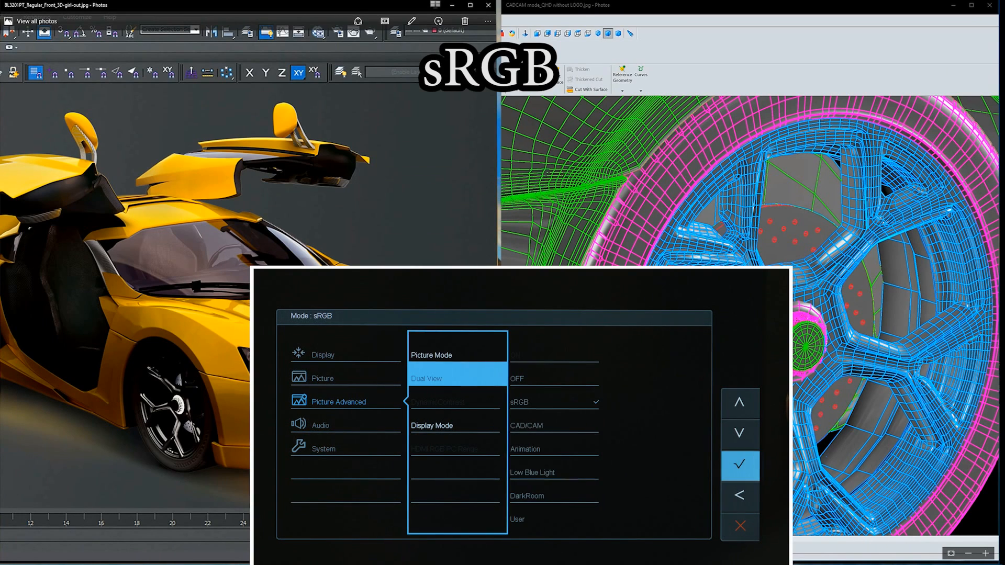
left_click(740, 465)
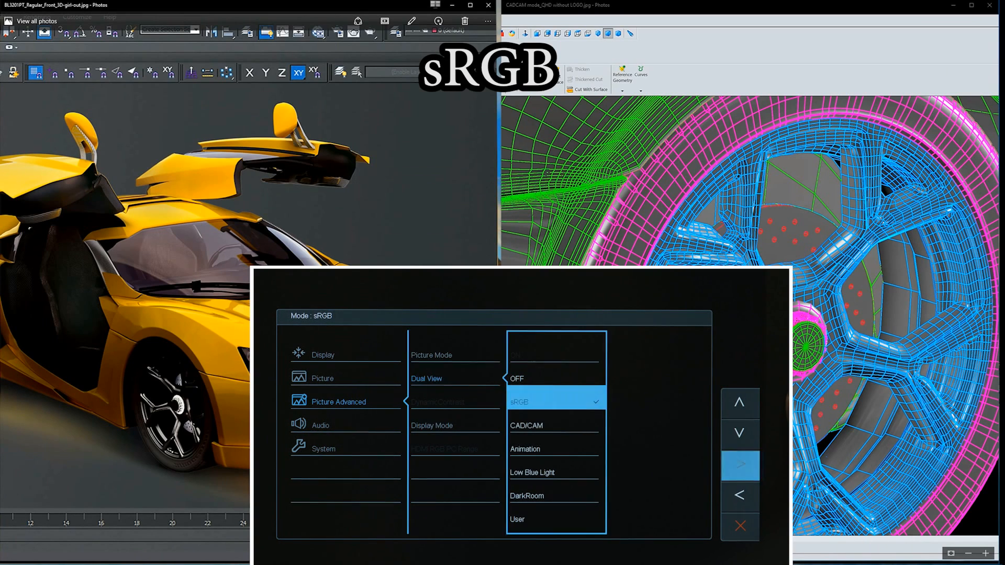